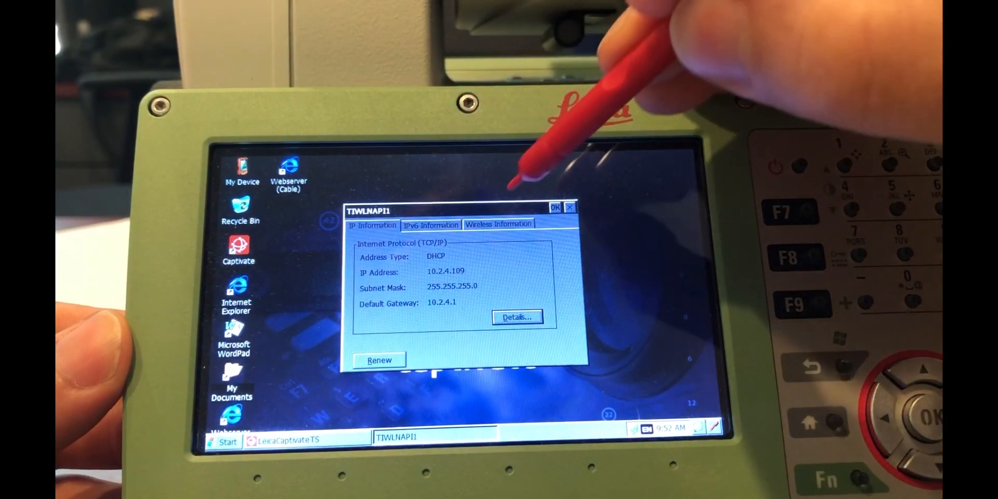
# Join the instrument's wireless adapter to the preferred NRK-Internal network from Wireless Information
pyautogui.click(498, 224)
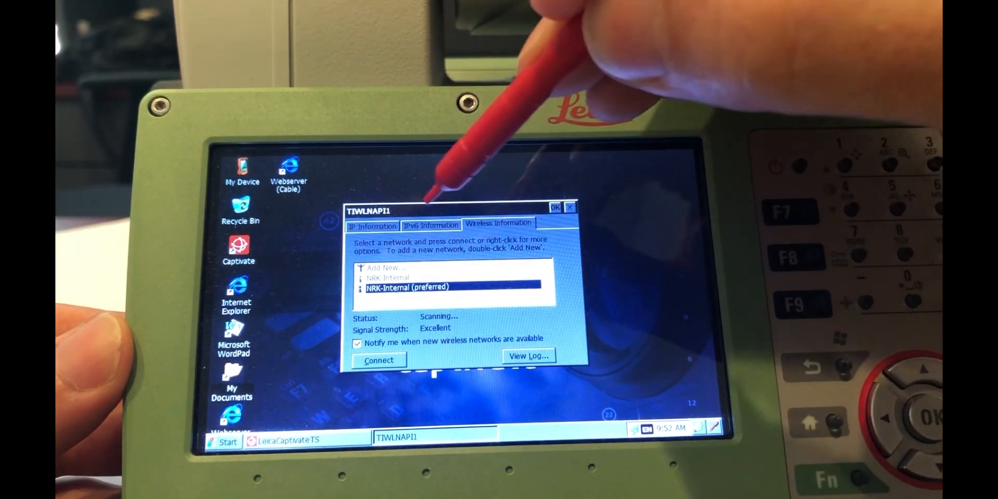
pyautogui.click(378, 360)
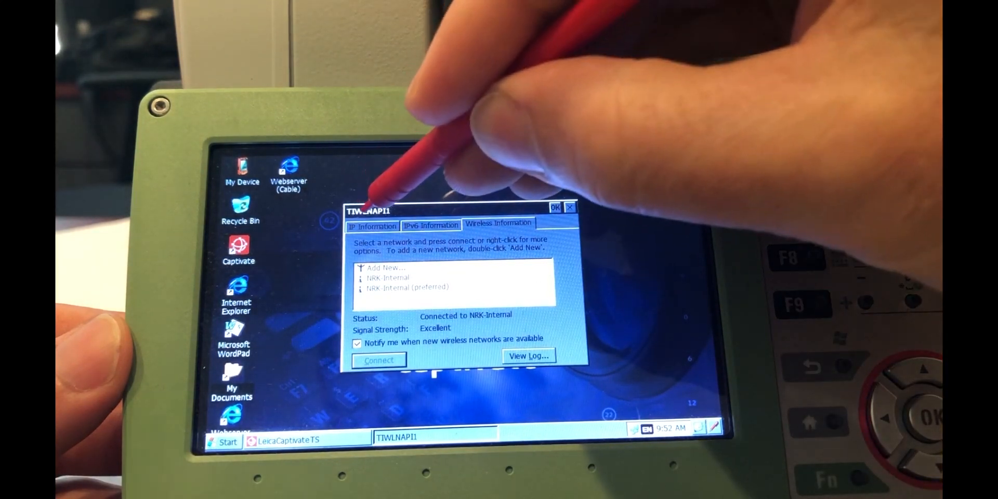
pyautogui.click(371, 226)
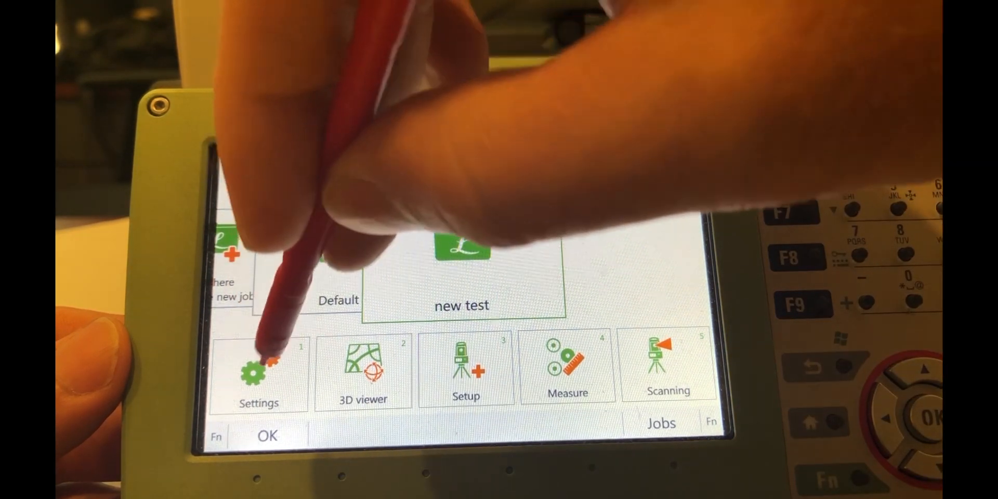
# Enable Allow GeoCOM communication with Connect using set to WLAN in Connections settings
pyautogui.click(258, 373)
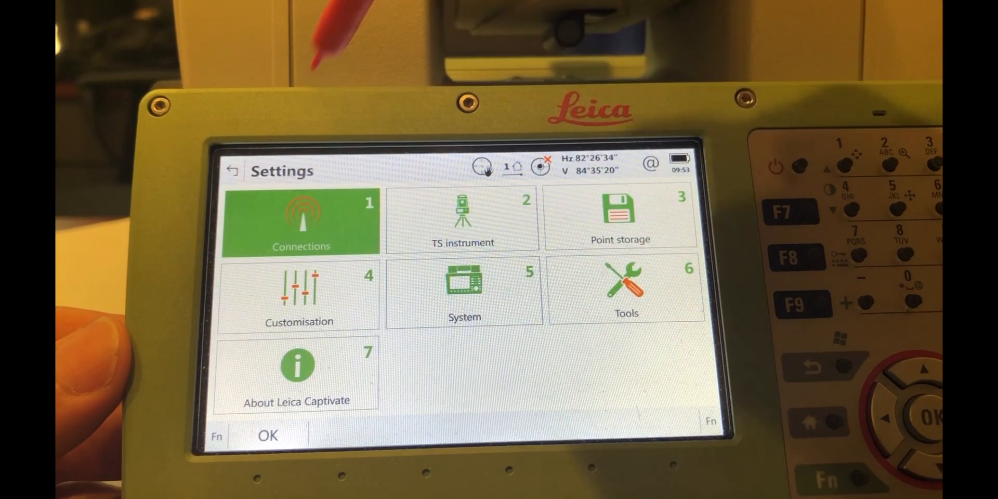
pyautogui.click(301, 220)
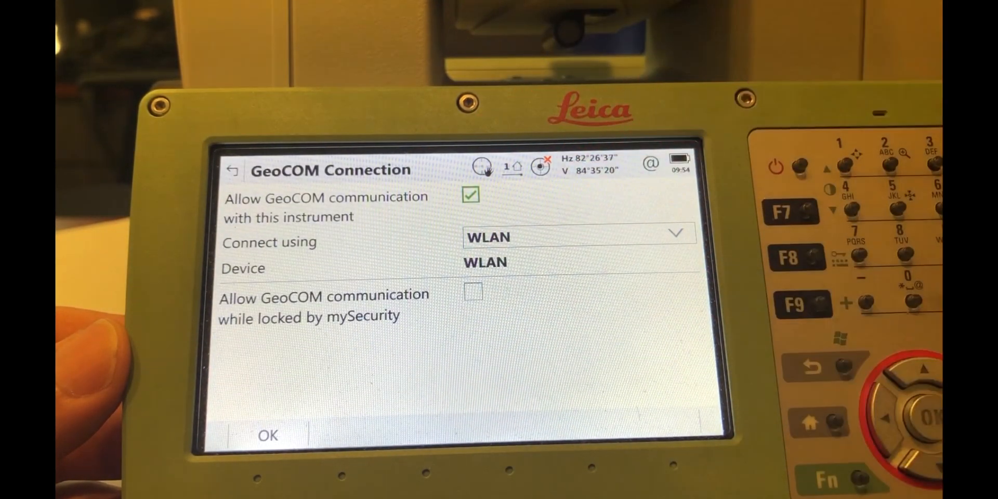
pyautogui.click(675, 233)
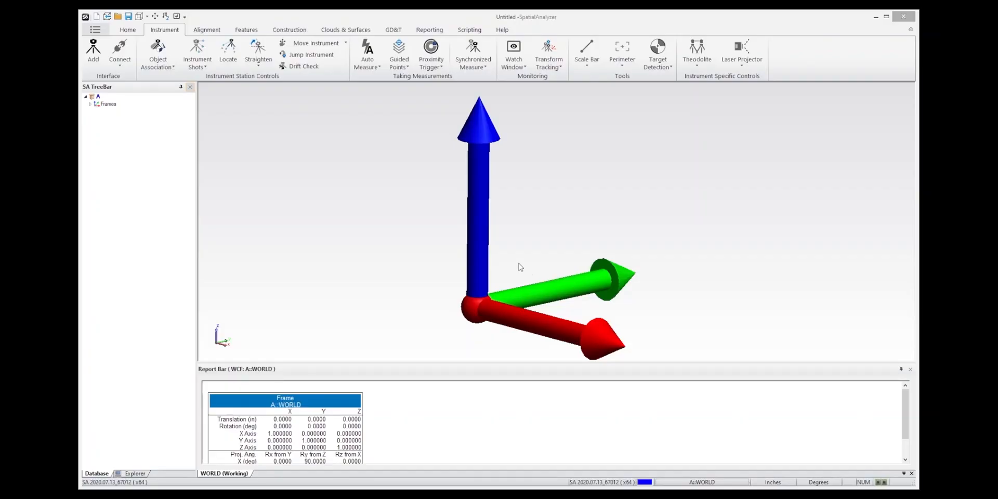
pyautogui.moveTo(468, 267)
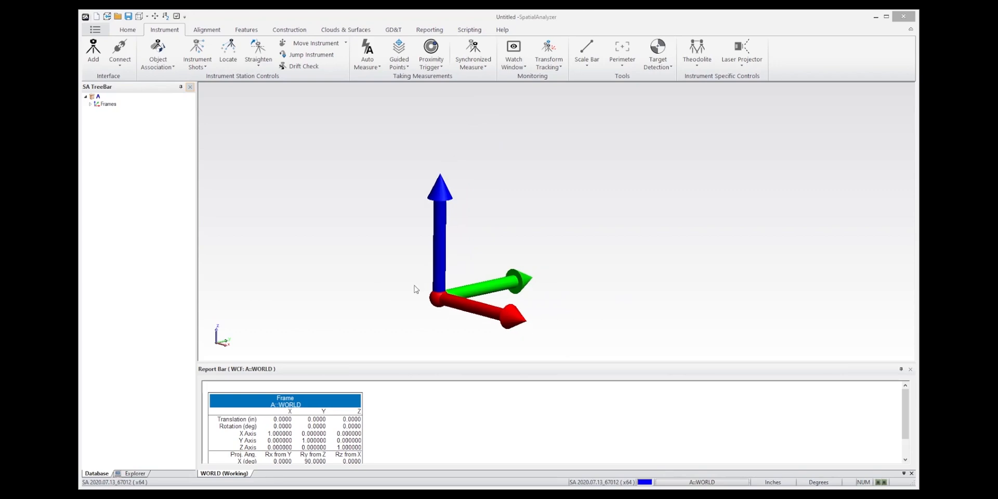
pyautogui.moveTo(300, 253)
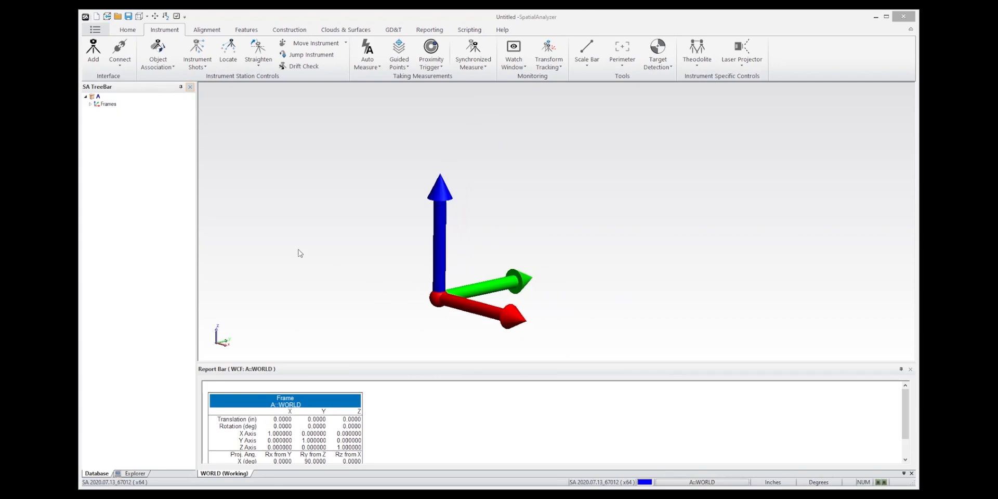
pyautogui.moveTo(260, 26)
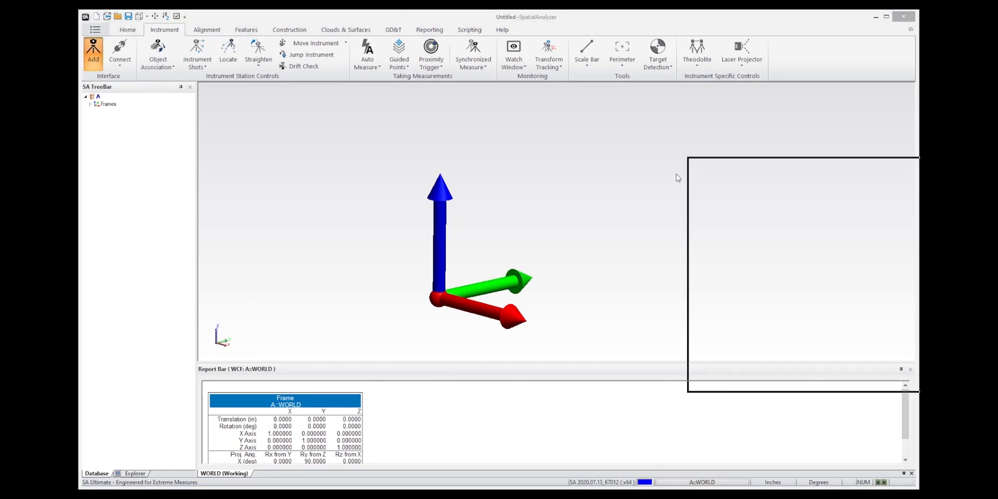
# Add the Leica Nova MS60 Total Station from All Instruments > Total Stations
pyautogui.click(94, 54)
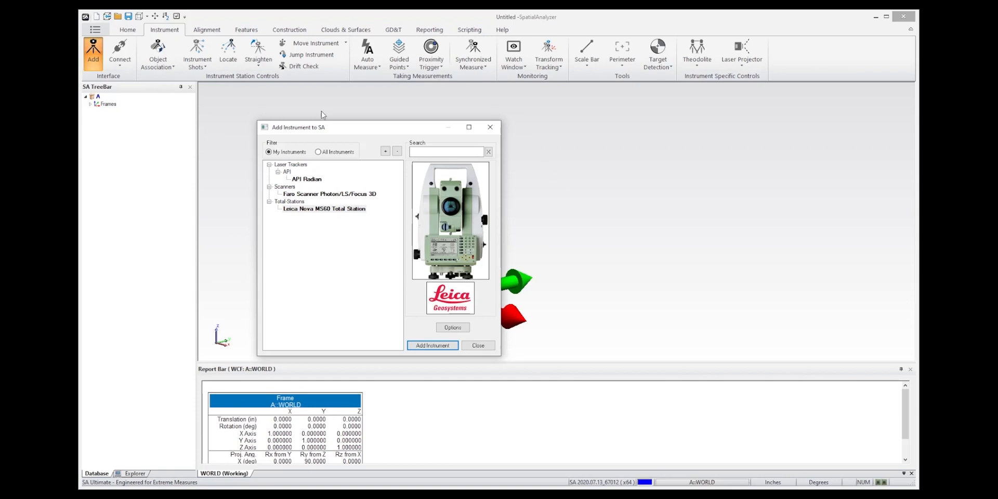
pyautogui.moveTo(312, 297)
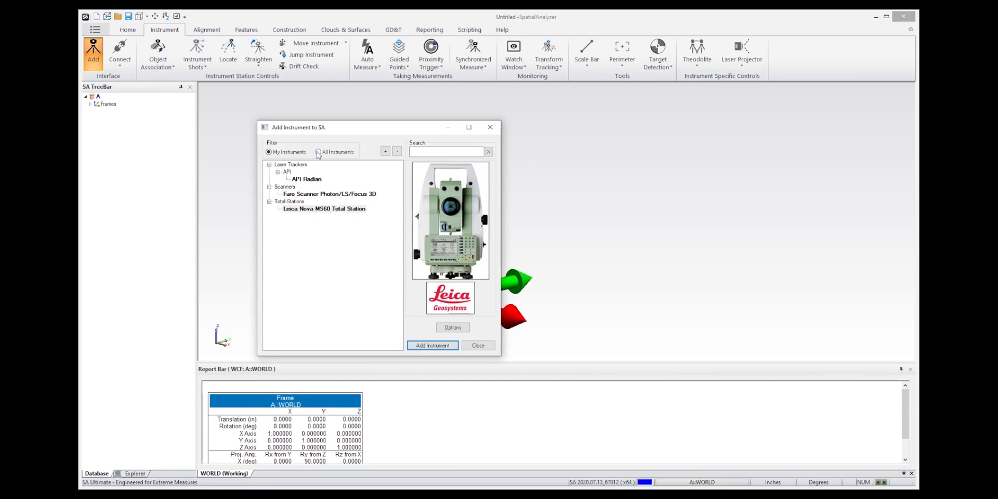
pyautogui.click(318, 151)
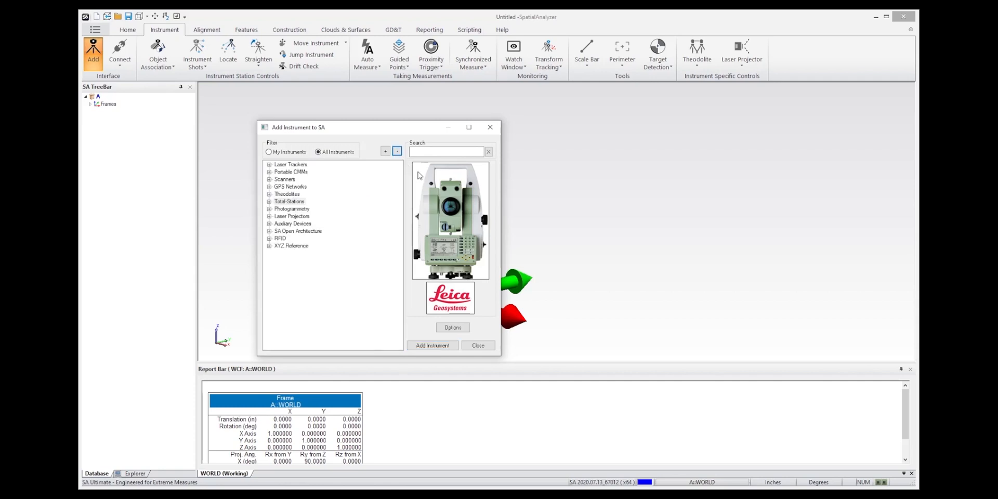
pyautogui.moveTo(262, 230)
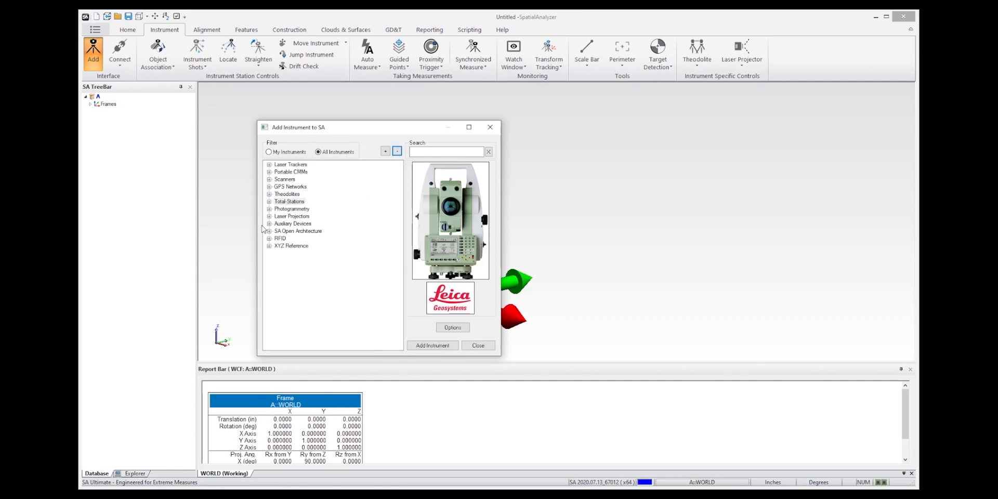
pyautogui.click(269, 201)
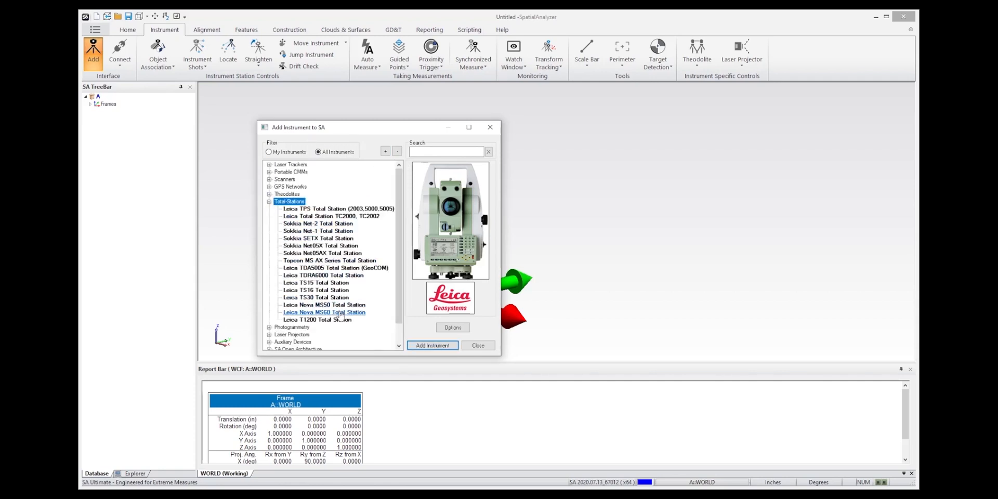
pyautogui.click(323, 312)
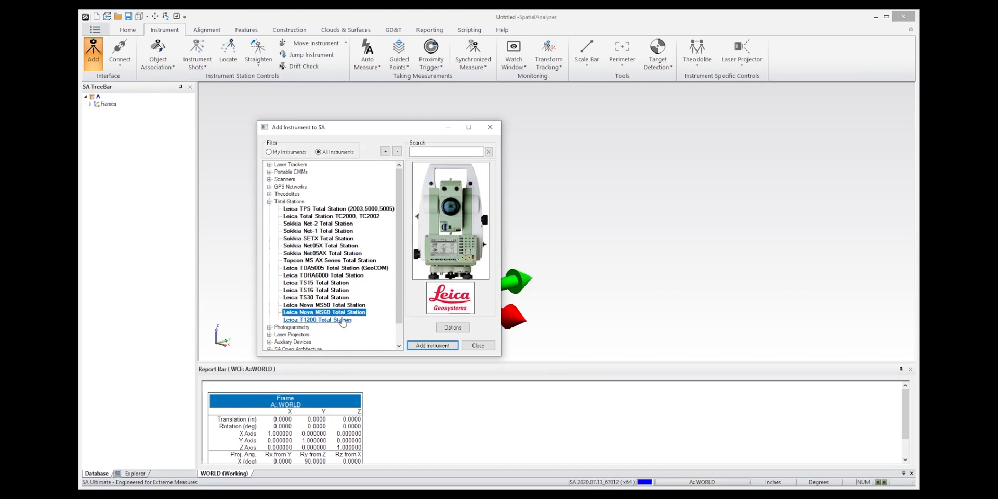
pyautogui.click(324, 304)
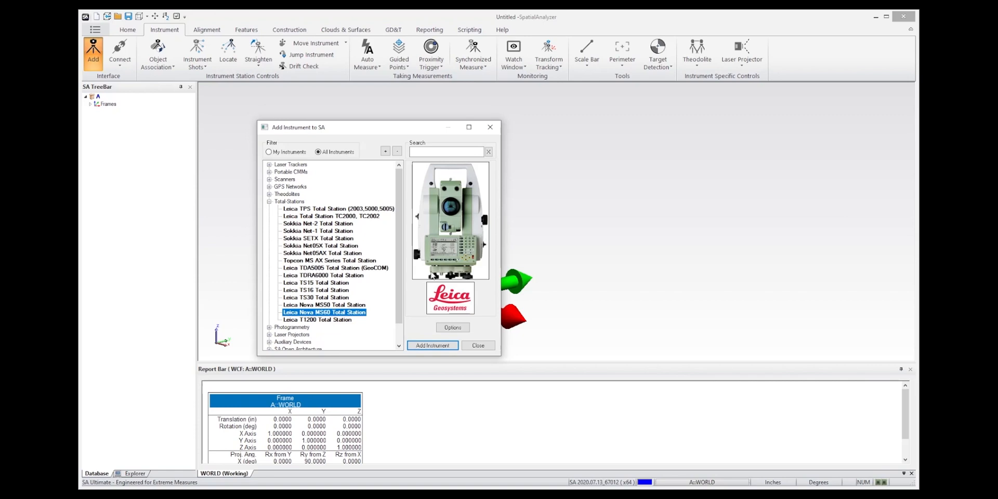
pyautogui.moveTo(379, 327)
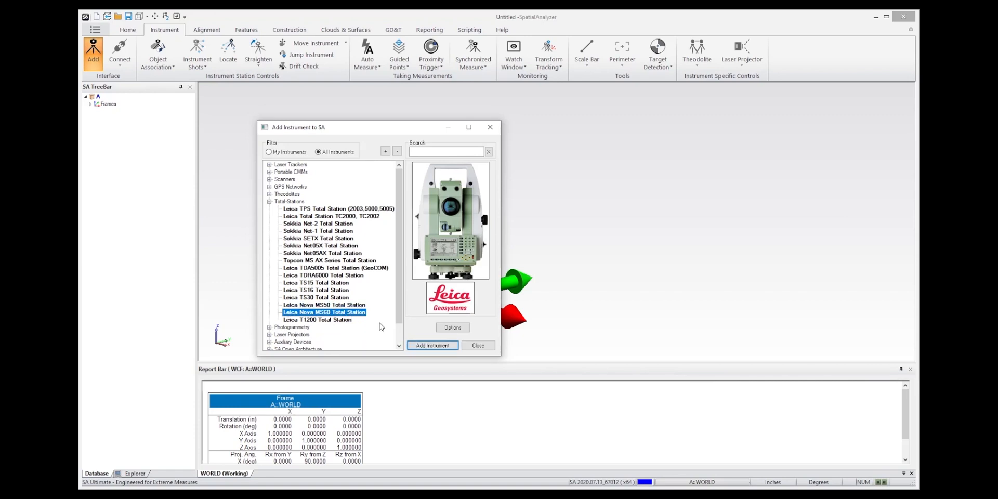
pyautogui.click(431, 345)
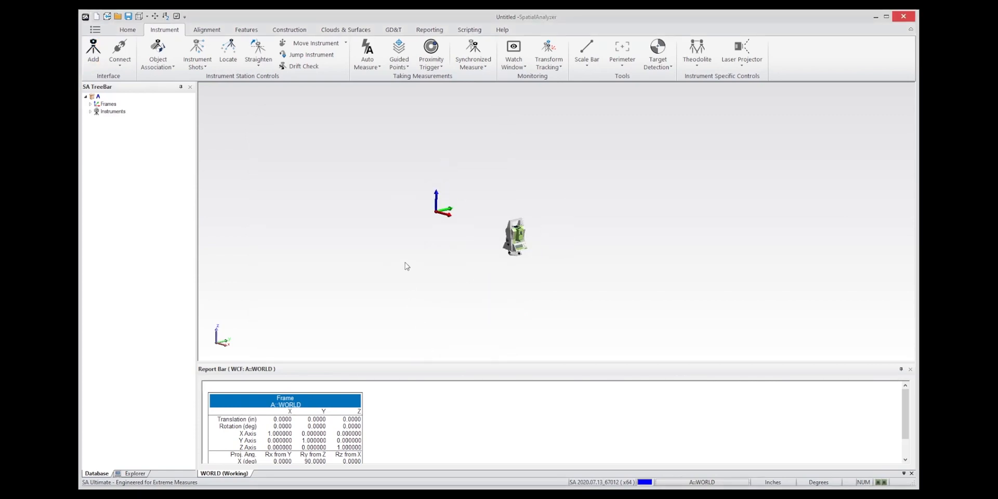
pyautogui.moveTo(496, 242)
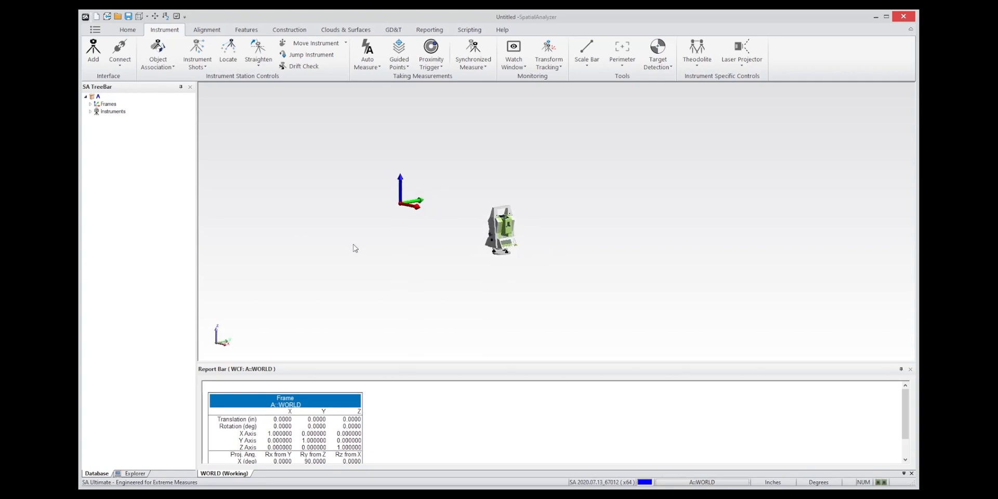
pyautogui.moveTo(371, 252)
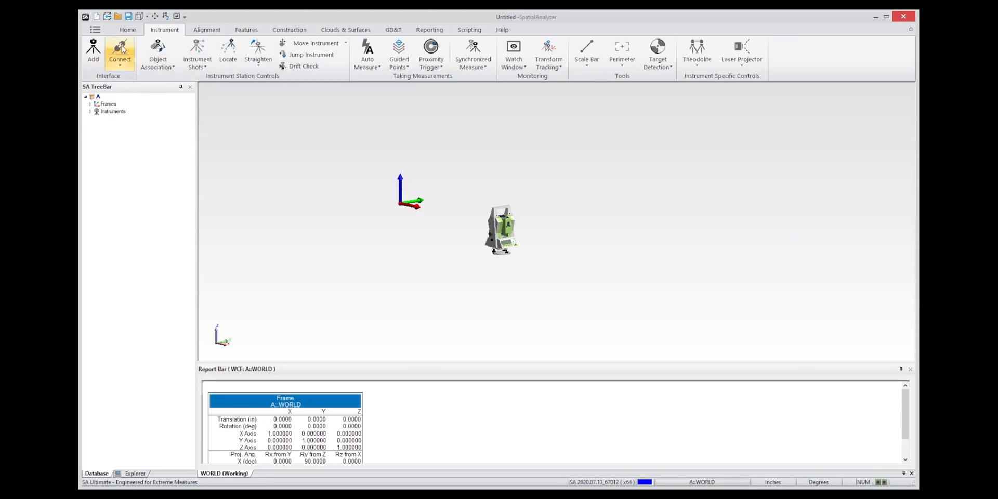
# Open the Theodolite Manager via Connect on the Instrument tab
pyautogui.click(119, 54)
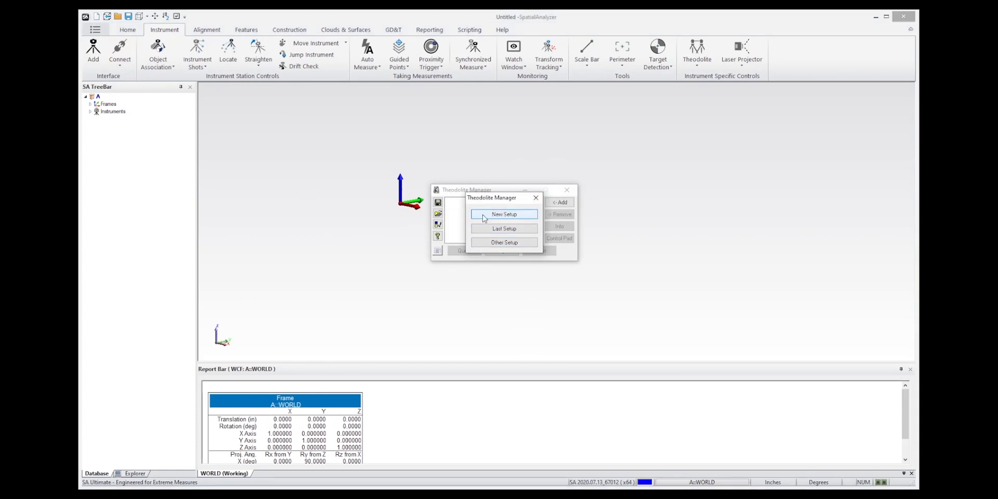
pyautogui.moveTo(505, 273)
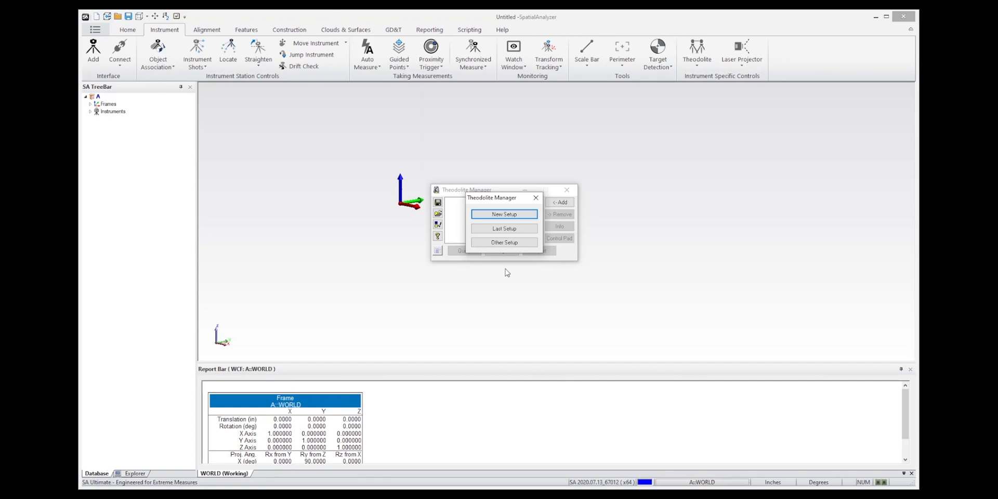
pyautogui.moveTo(569, 266)
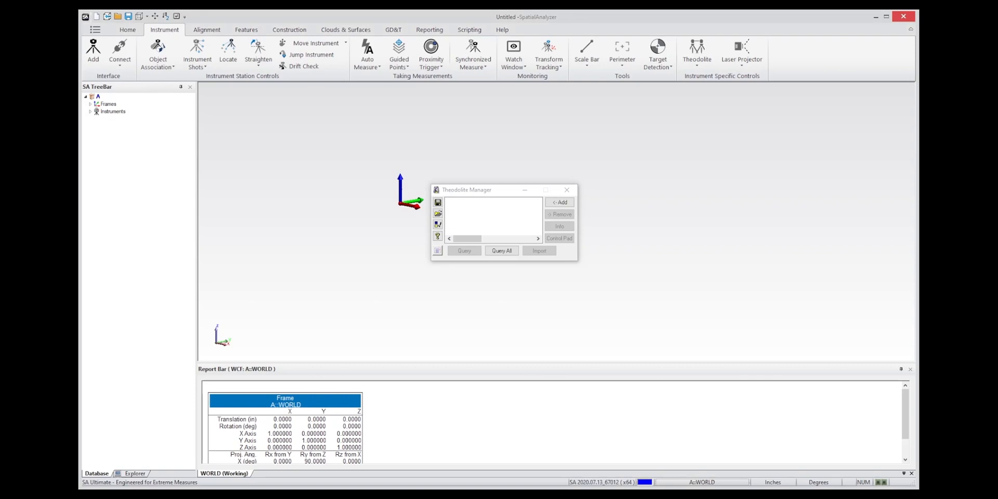
# Connect A::0 - Leica Nova MS60 over TCP at server address 10.2.4.109
pyautogui.click(559, 201)
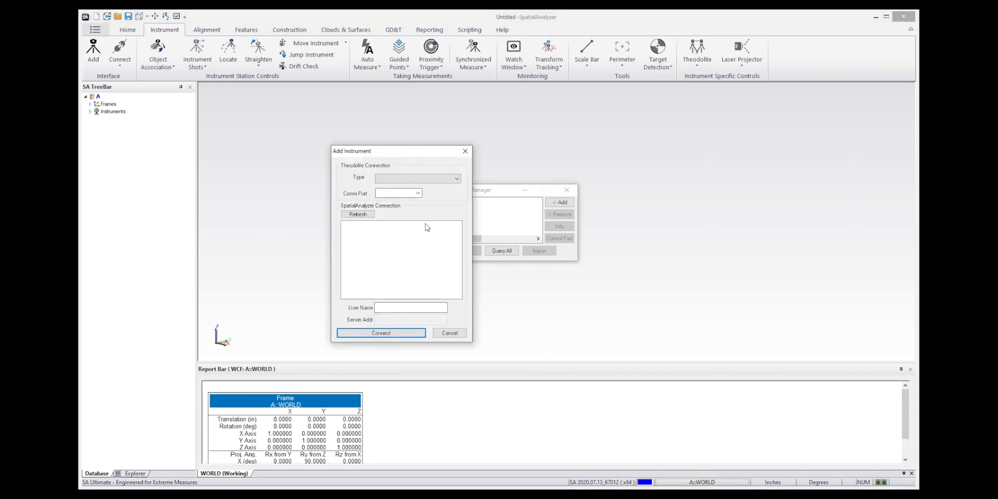
pyautogui.moveTo(450, 205)
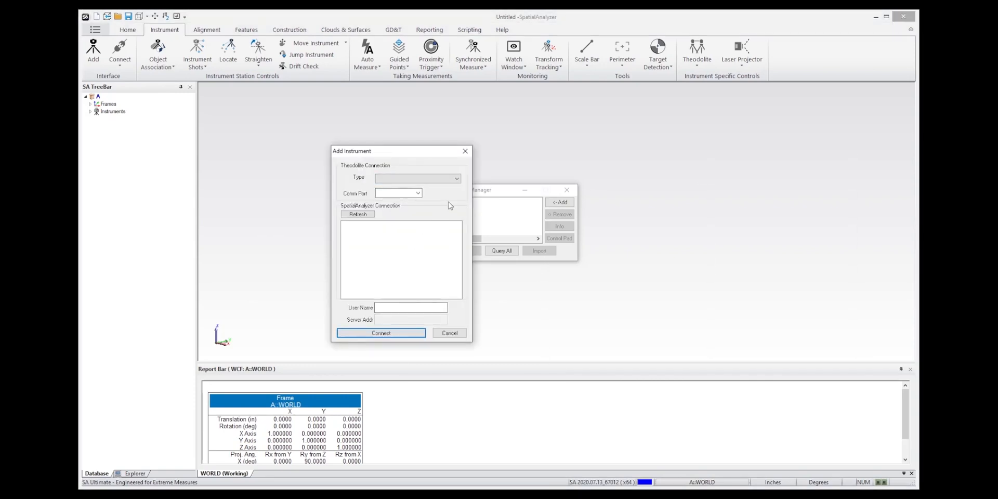
pyautogui.click(417, 178)
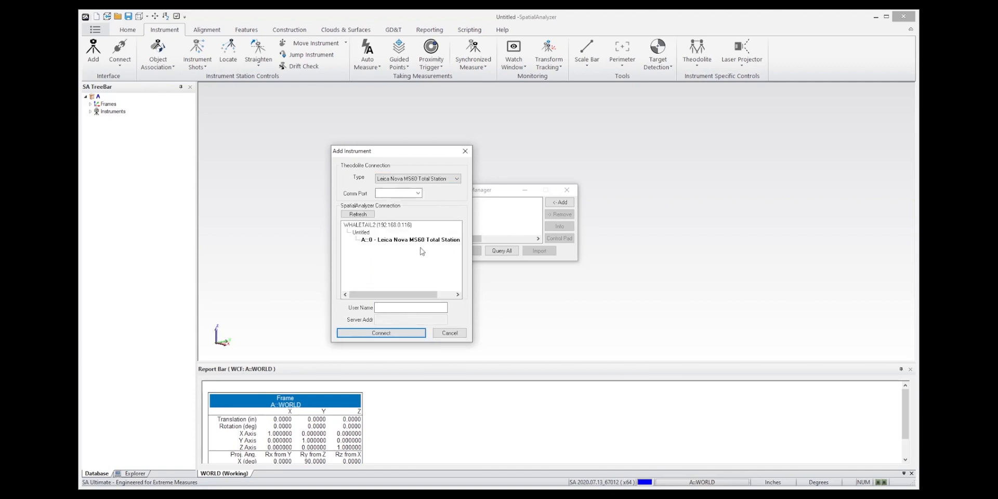
pyautogui.click(411, 239)
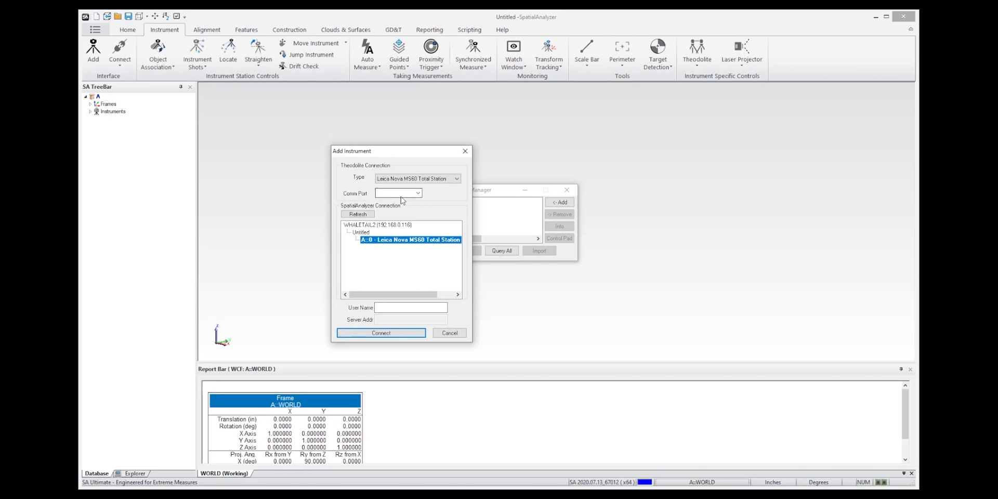
pyautogui.click(417, 193)
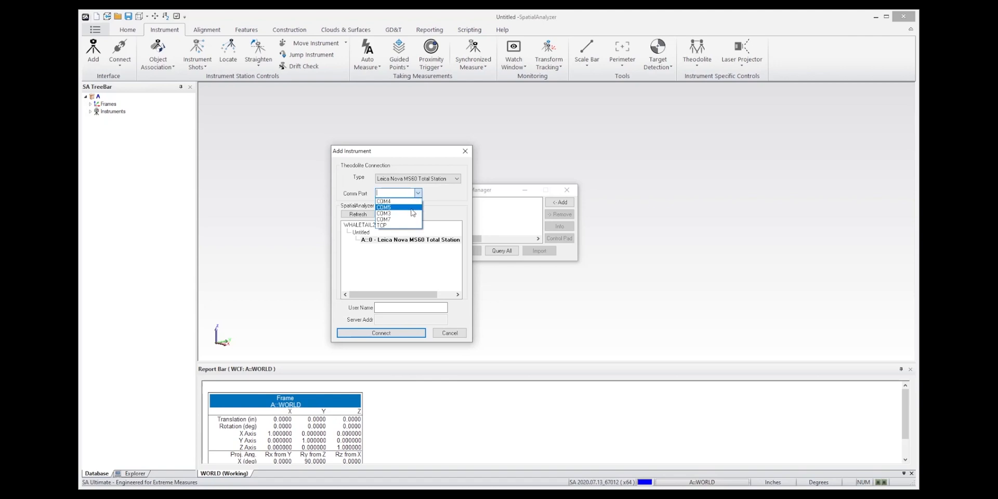
pyautogui.moveTo(403, 225)
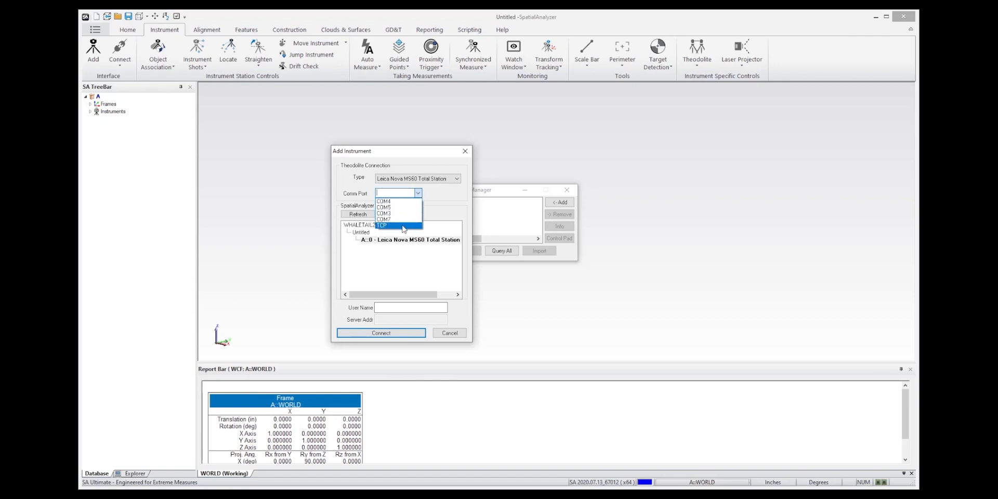
pyautogui.click(380, 225)
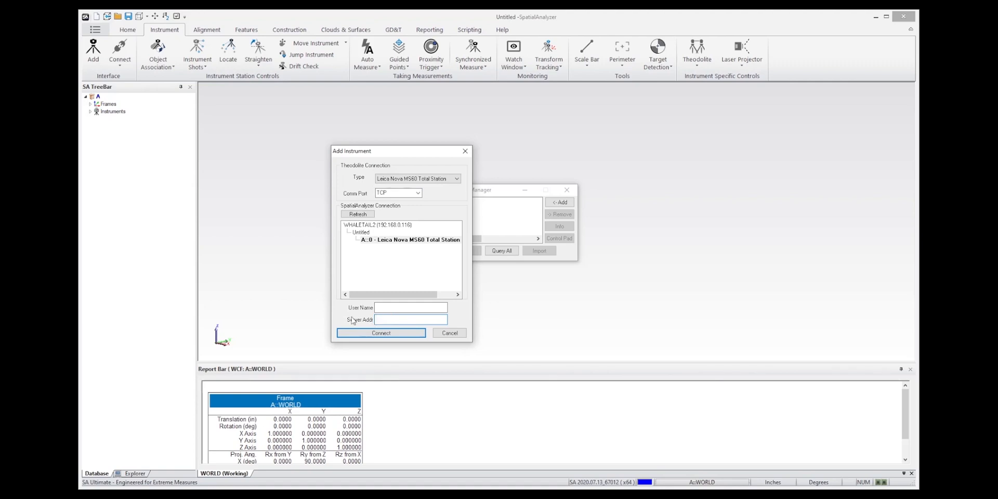
pyautogui.write('10.2.4.109')
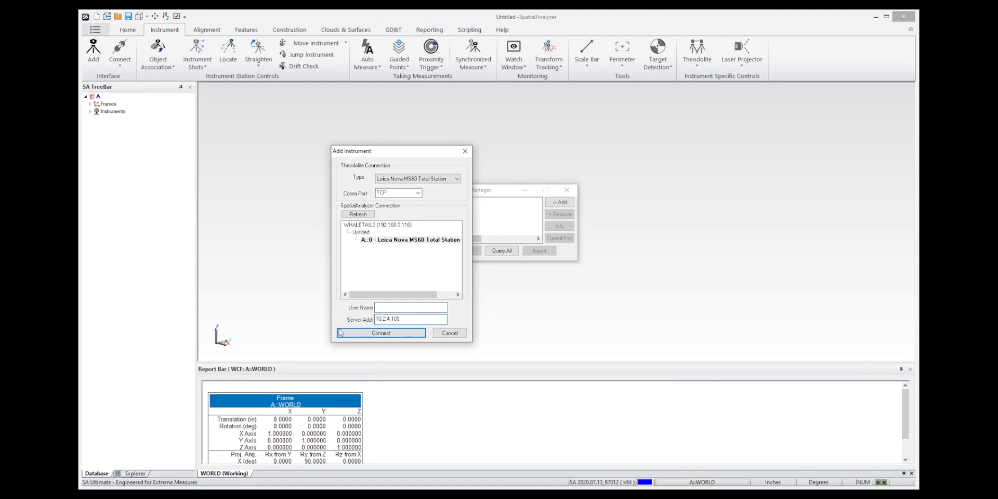
pyautogui.moveTo(493, 345)
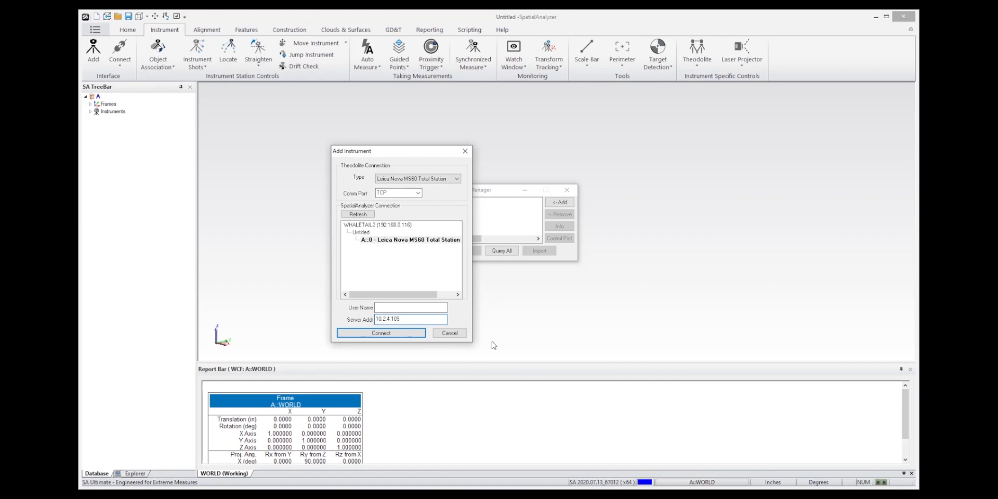
pyautogui.click(381, 332)
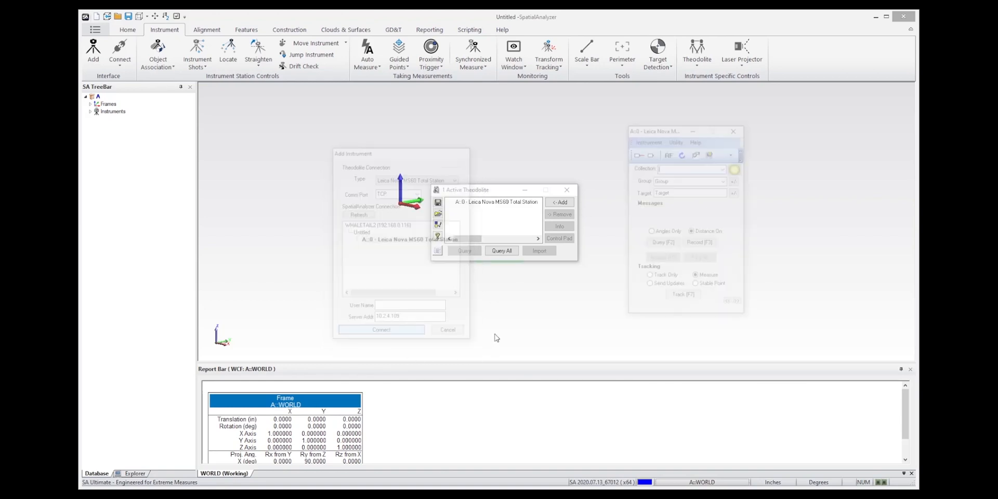
# Close the MS60 control window and reopen it with Control Pad
pyautogui.click(381, 329)
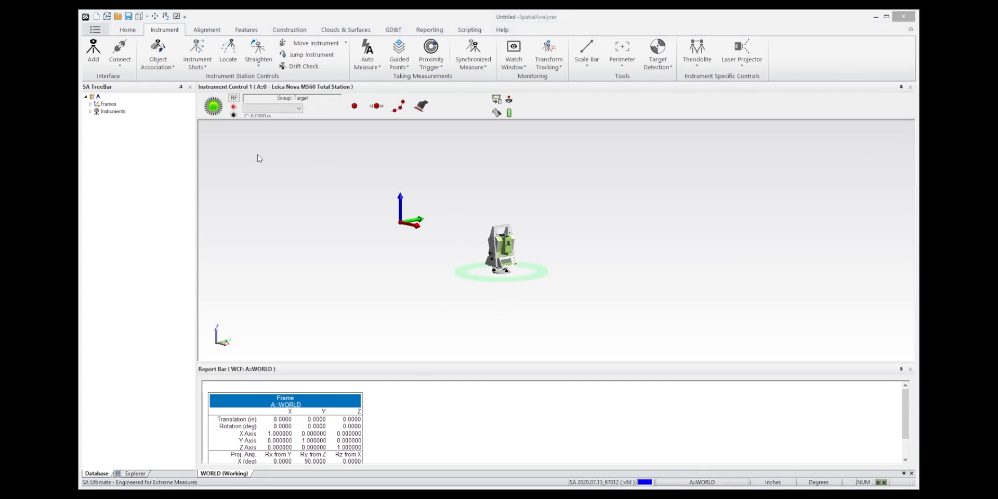
pyautogui.moveTo(452, 144)
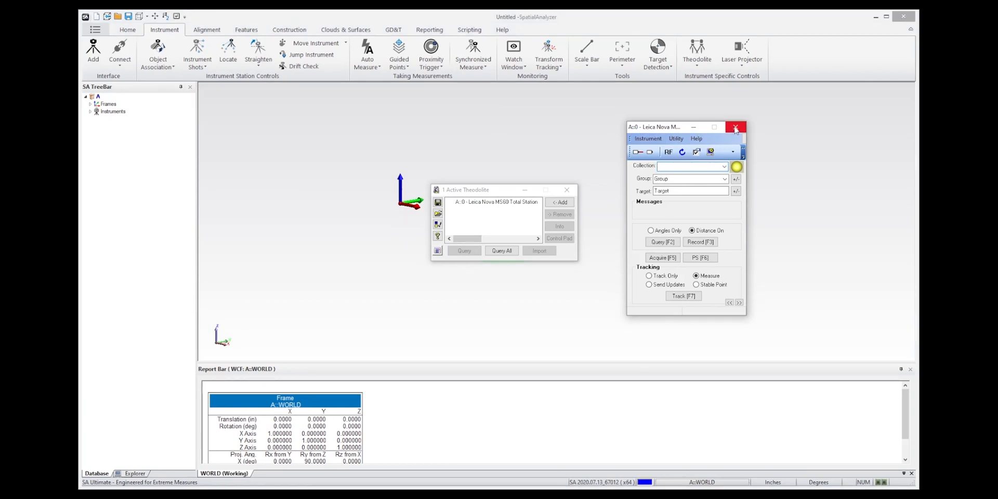
pyautogui.click(735, 127)
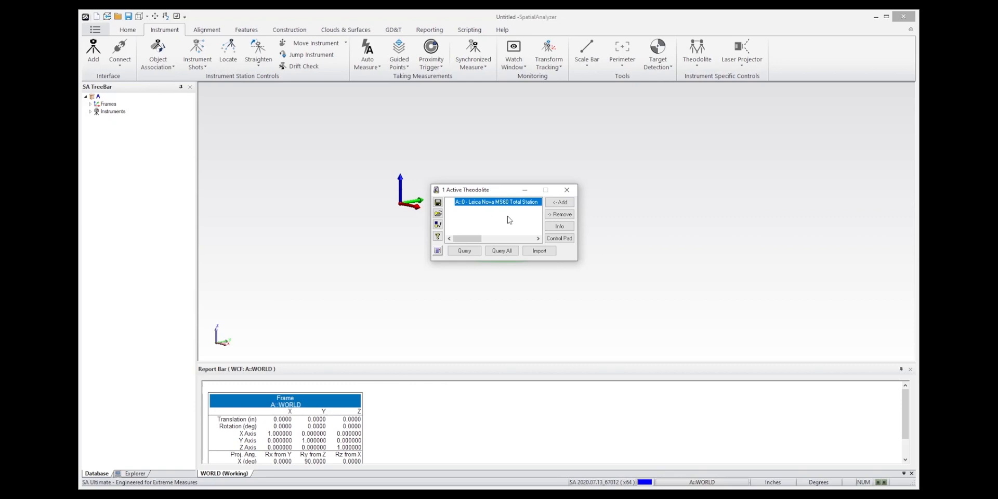
pyautogui.click(559, 237)
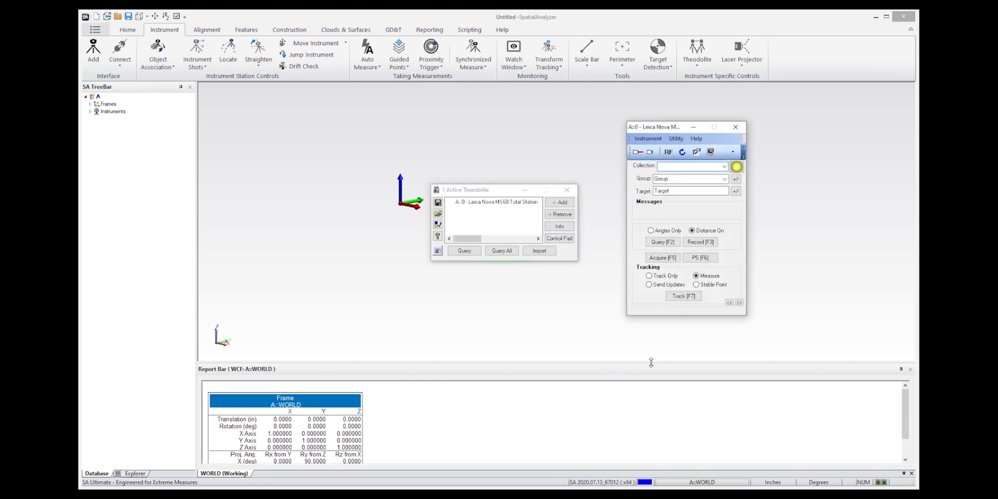